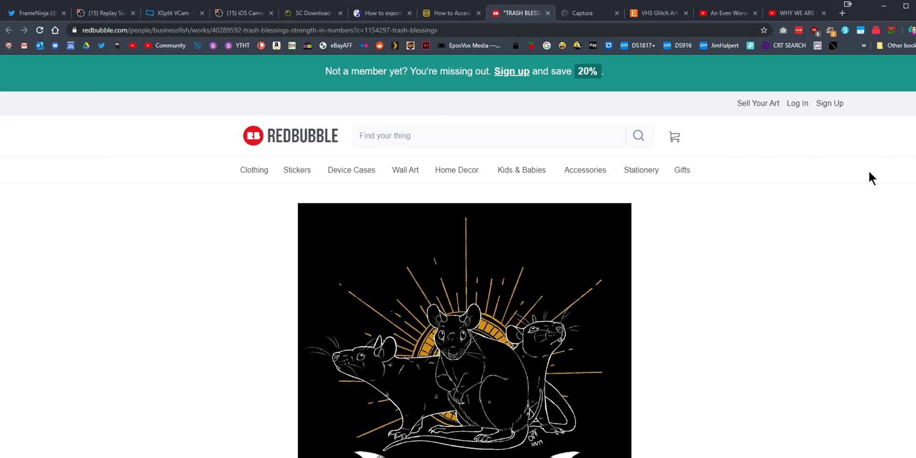
mouse_move(681, 235)
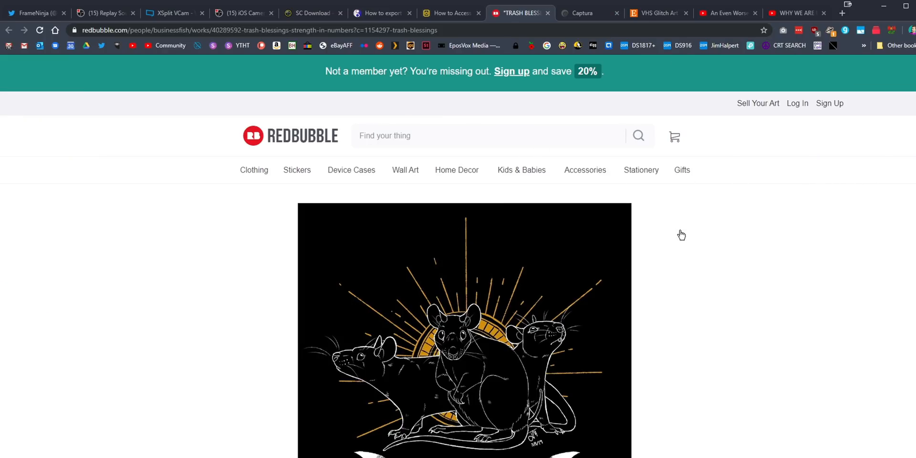
mouse_move(672, 215)
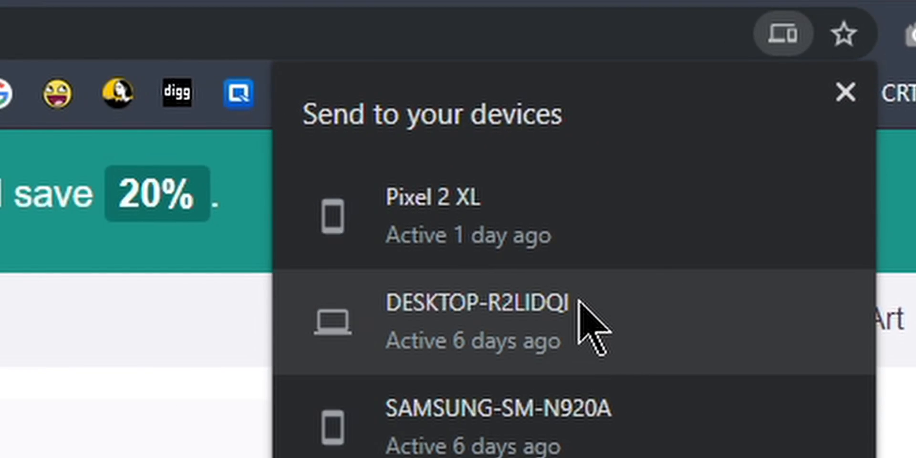
mouse_move(549, 204)
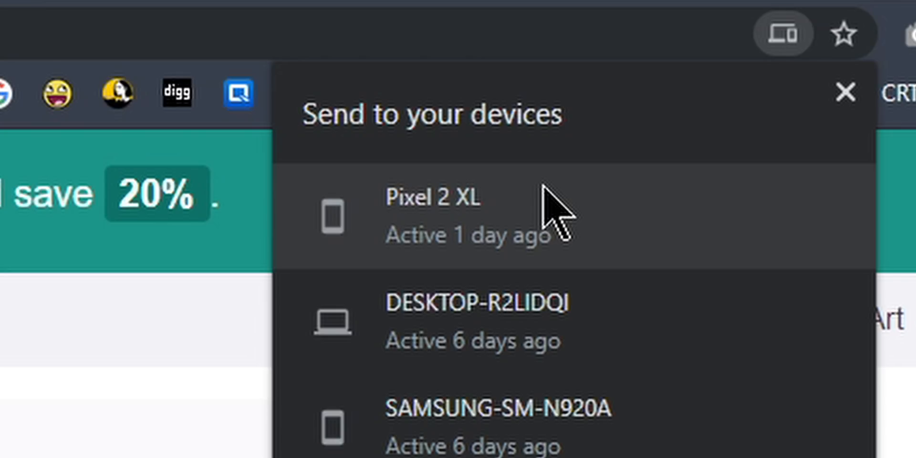
mouse_move(542, 228)
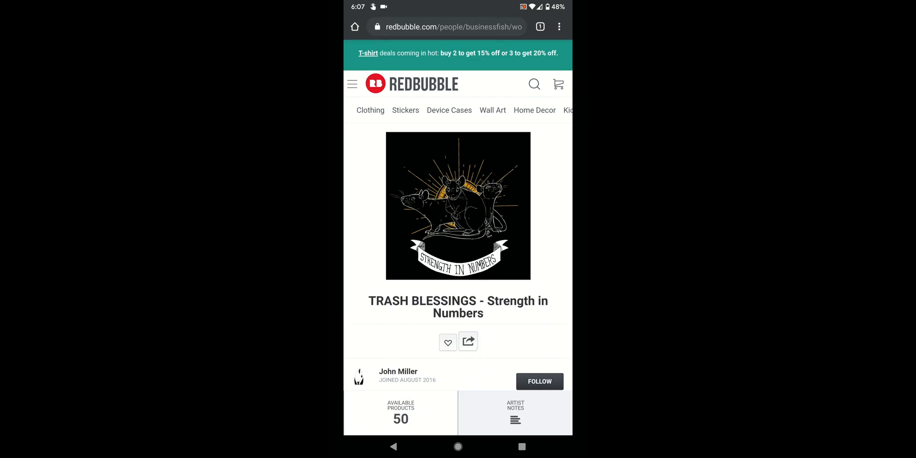
- Open the TRASH BLESSINGS page from the 'Sent from' Chrome notification on the phone
left_click(467, 341)
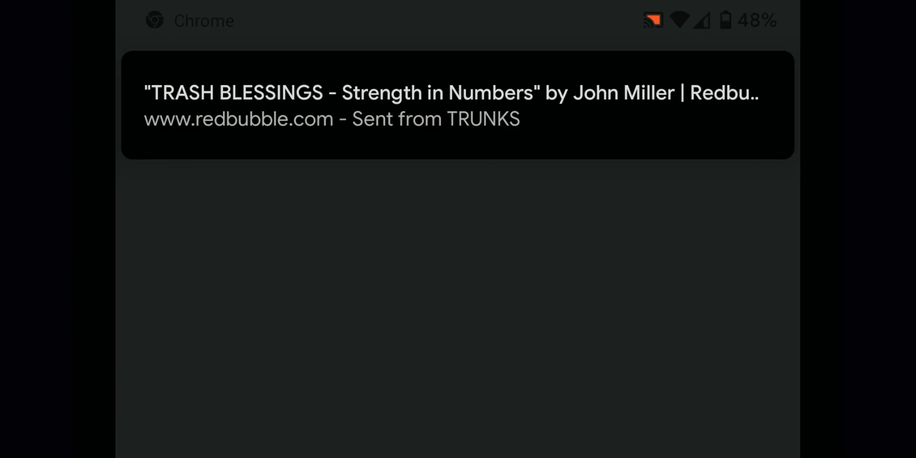
left_click(458, 105)
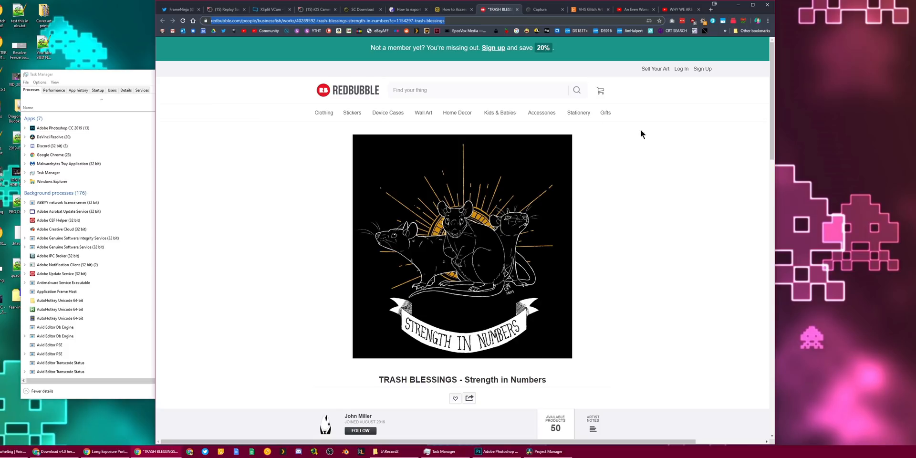
mouse_move(660, 164)
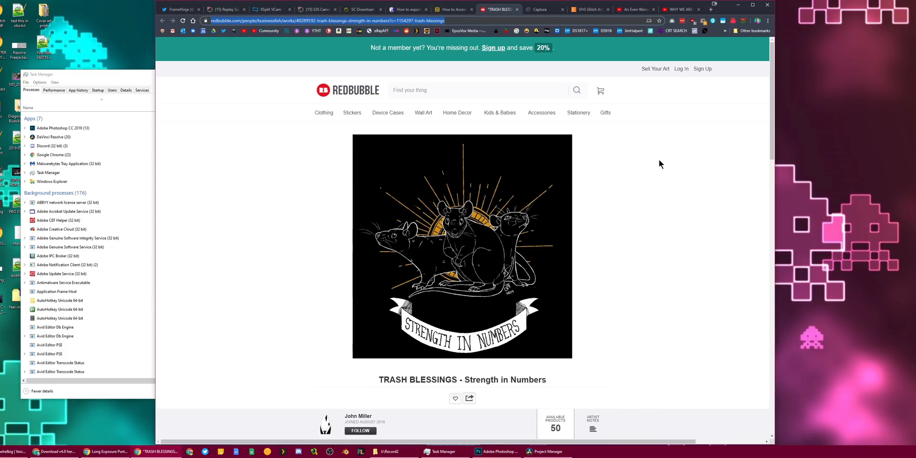
mouse_move(624, 156)
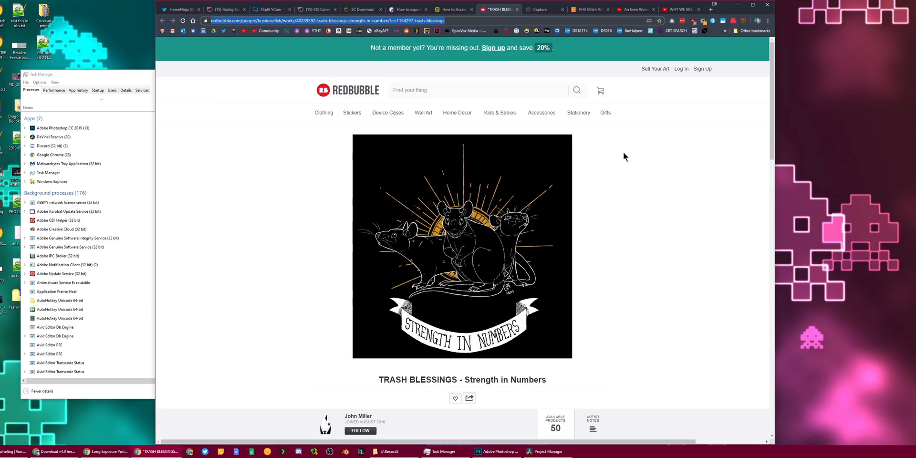
- Bring up the print dialog for the TRASH BLESSINGS Redbubble page with Ctrl+P
key("ctrl+p")
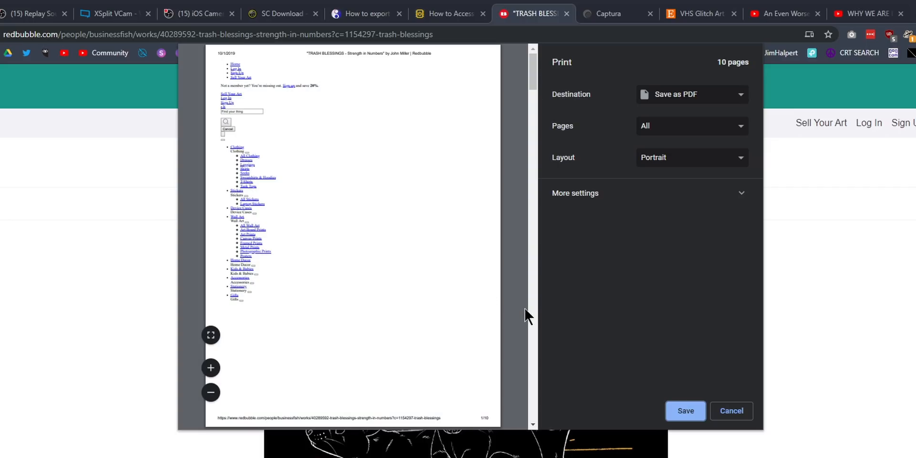
mouse_move(685, 410)
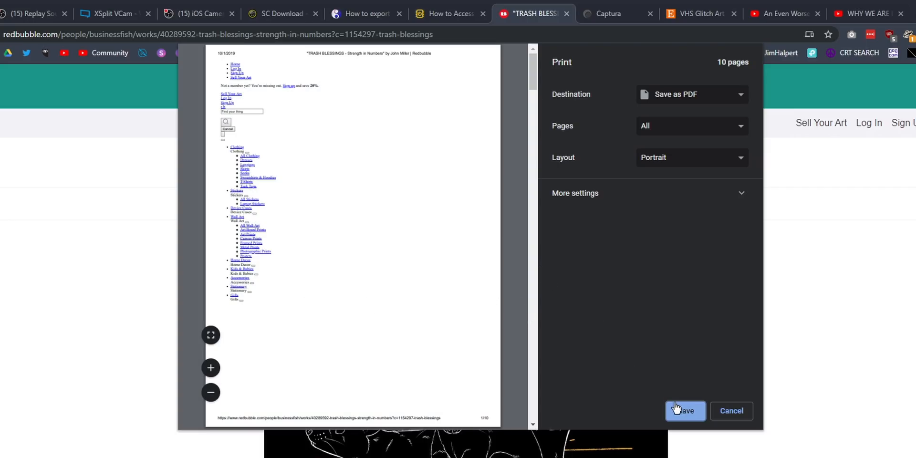
- Cancel the compact print dialog and return to the TRASH BLESSINGS page
left_click(684, 410)
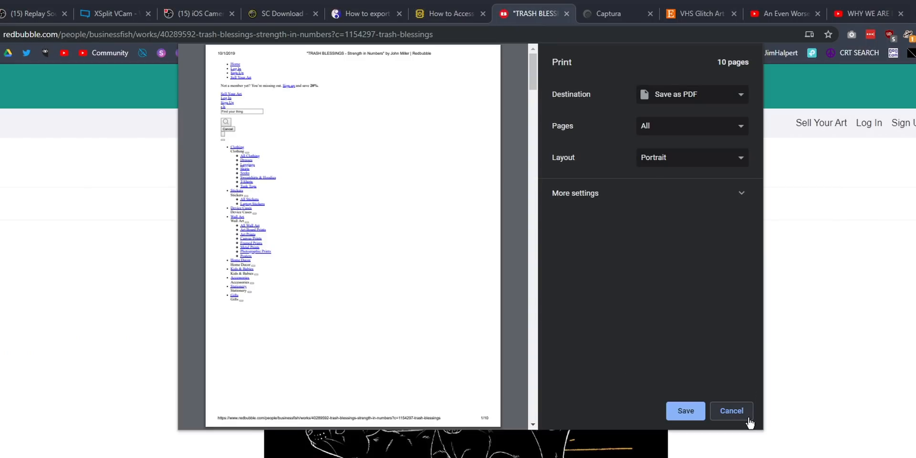
left_click(731, 411)
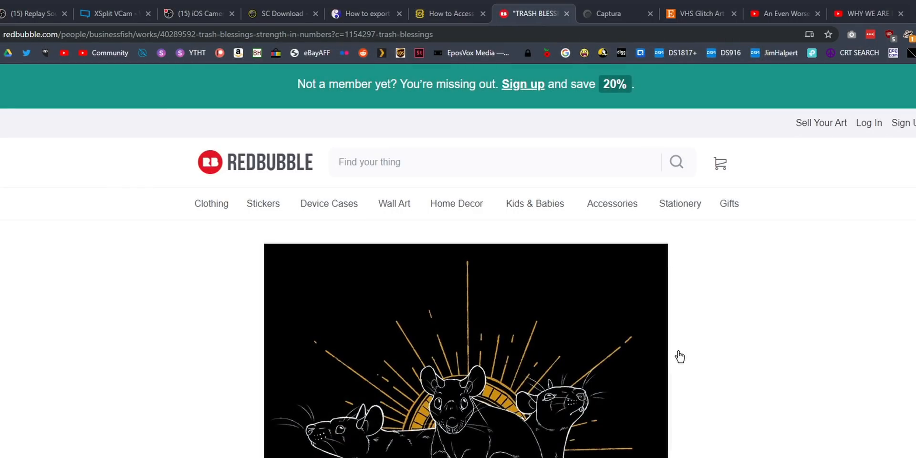
mouse_move(688, 149)
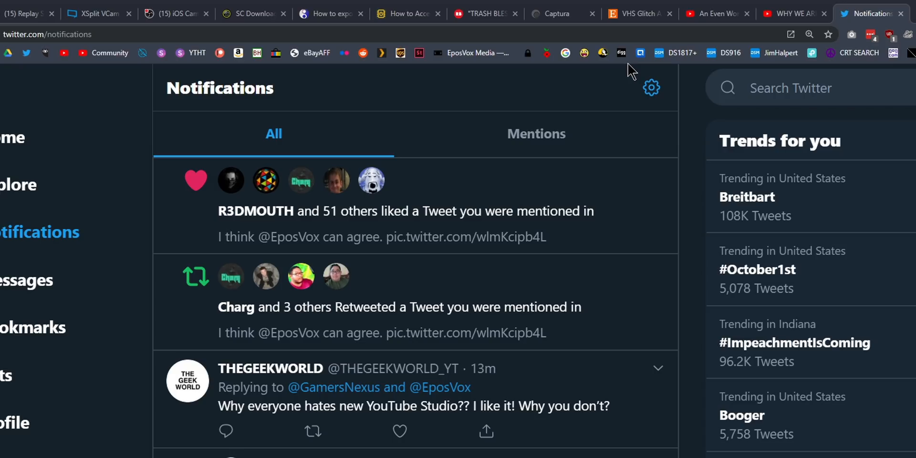
mouse_move(790, 34)
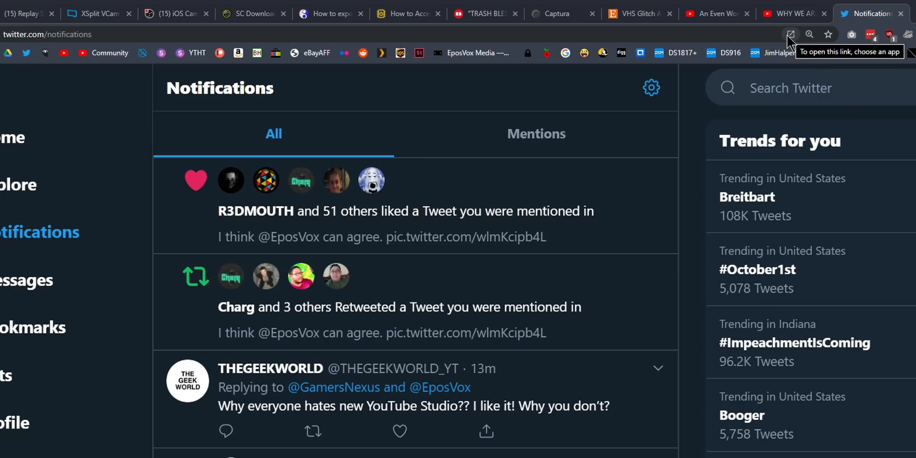
mouse_move(788, 41)
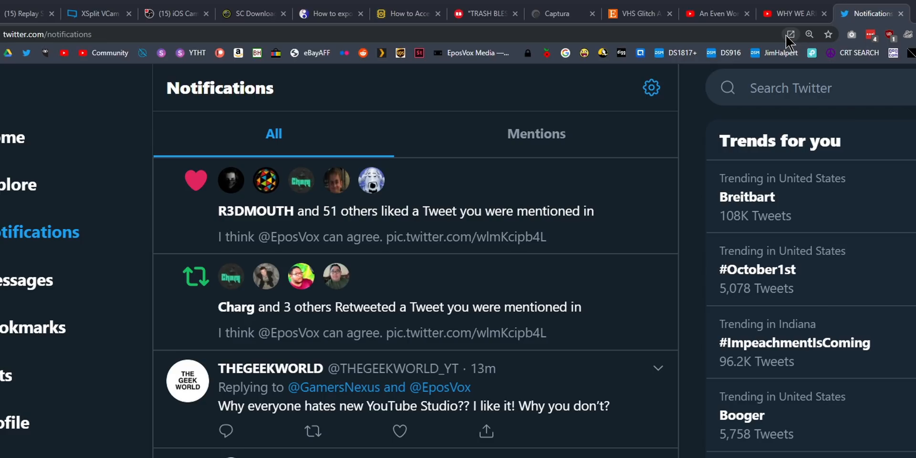
- Launch Twitter notifications as a standalone PWA window from the address bar icon
left_click(790, 34)
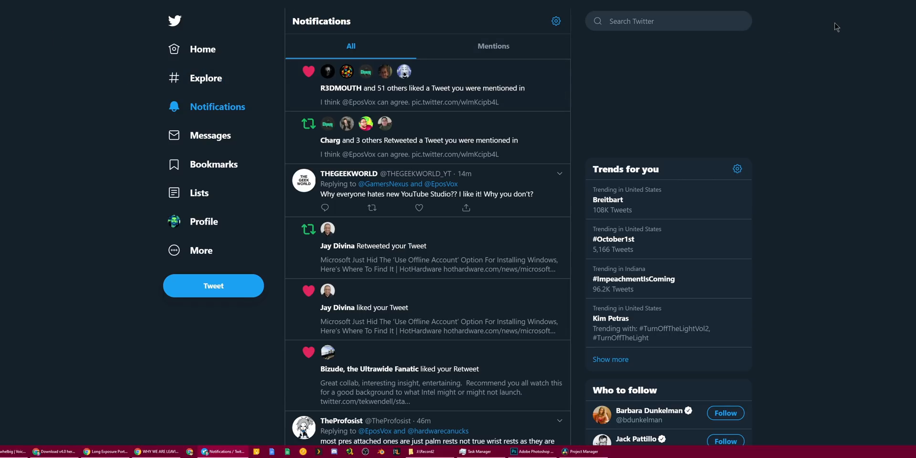
mouse_move(504, 5)
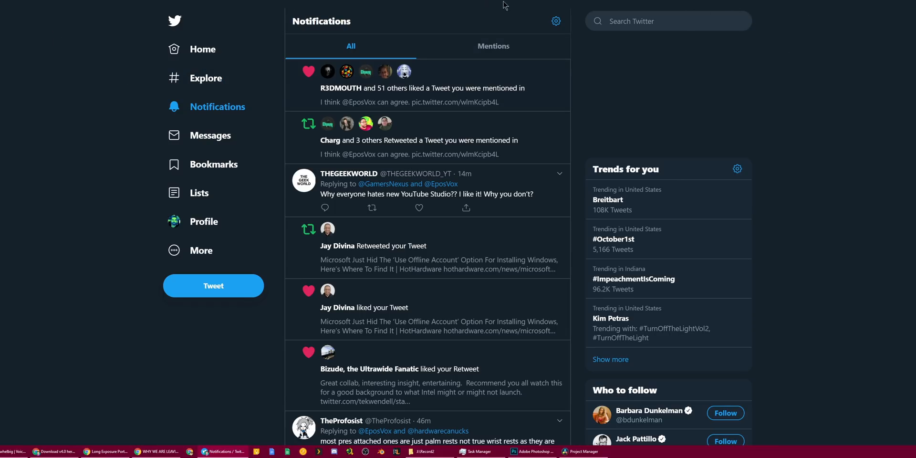
mouse_move(131, 14)
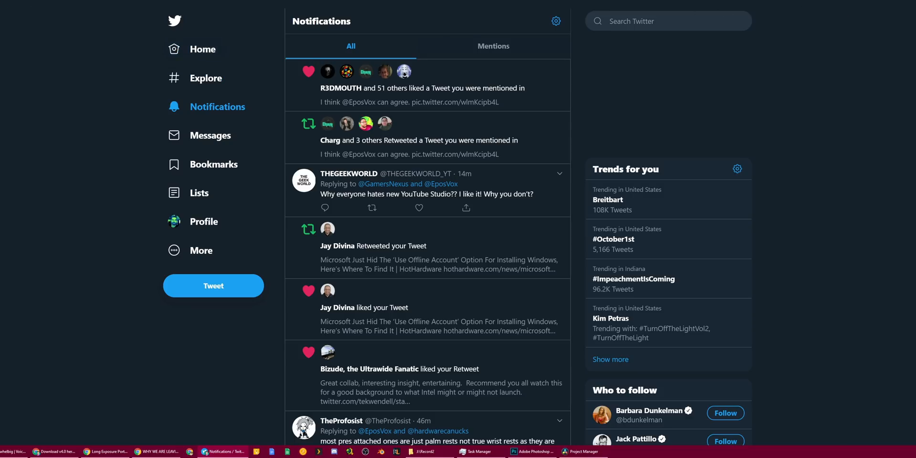
- Show the Twitter app window's three-dot menu with App info, Copy URL, Open in Chrome and Uninstall
left_click(795, 12)
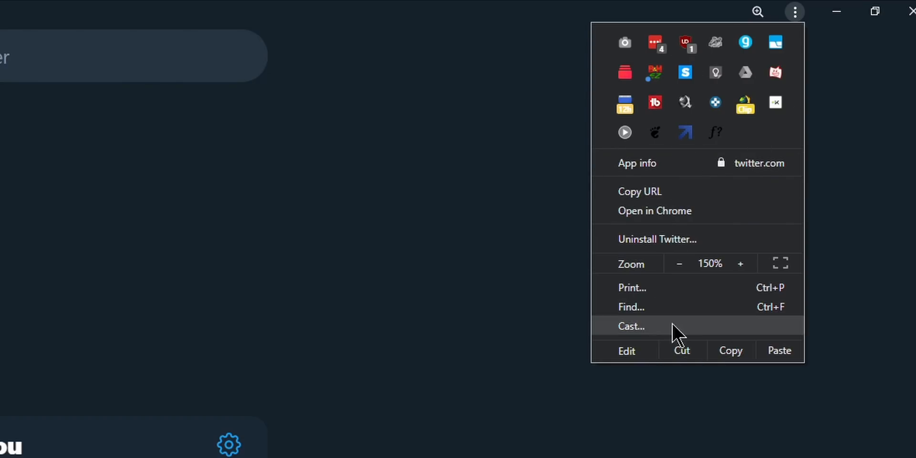
mouse_move(666, 245)
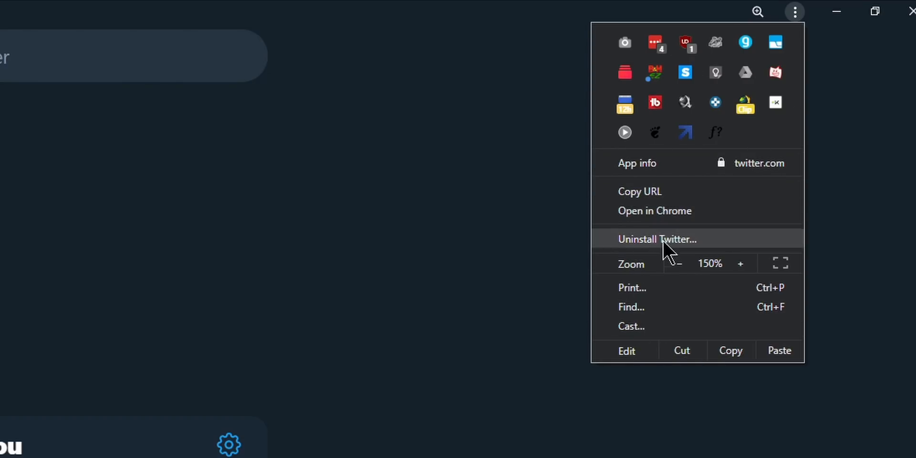
mouse_move(675, 250)
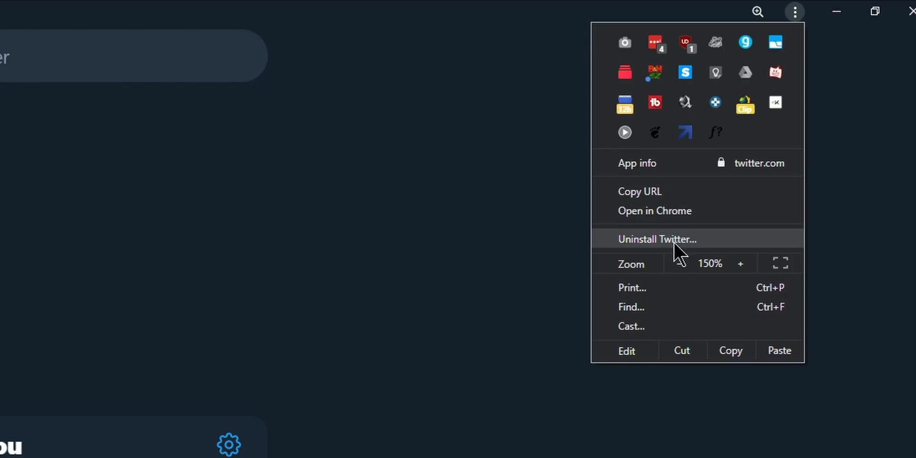
mouse_move(636, 162)
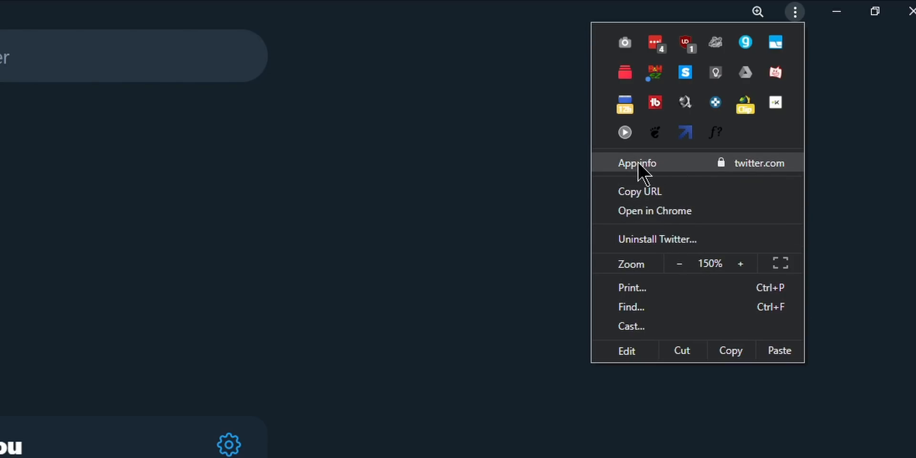
mouse_move(654, 210)
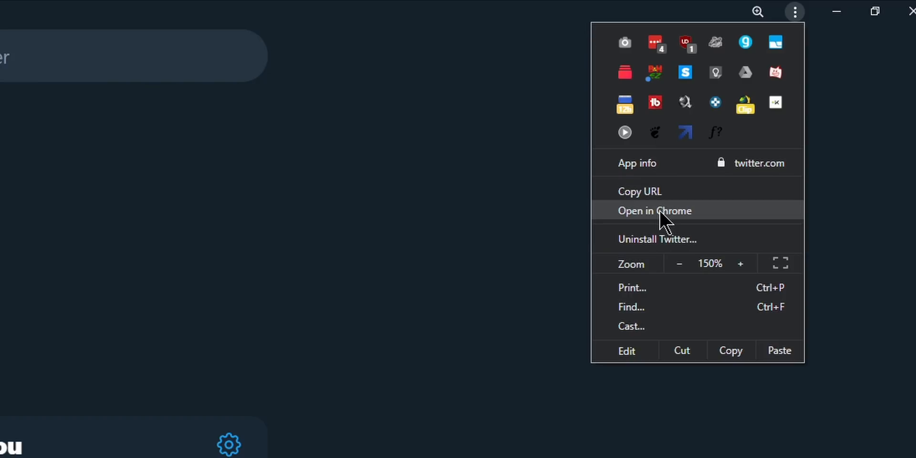
mouse_move(638, 191)
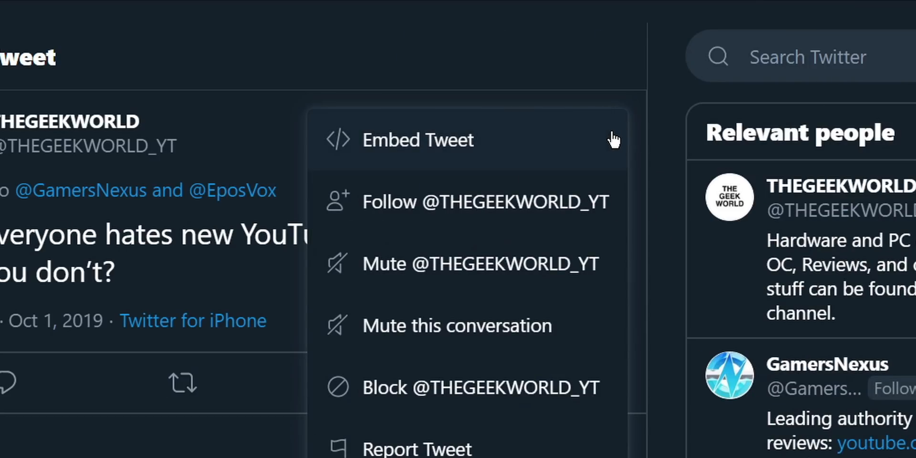
mouse_move(388, 341)
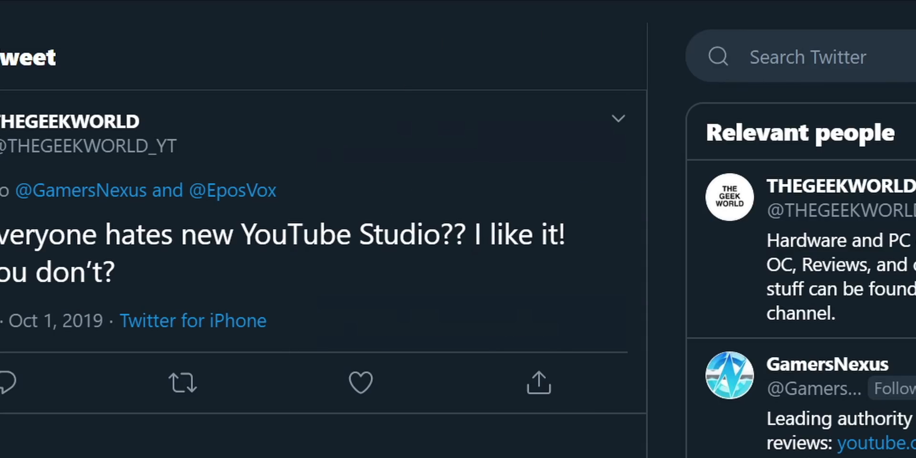
- Copy the YouTube Studio tweet's URL via the app window's menu
left_click(792, 11)
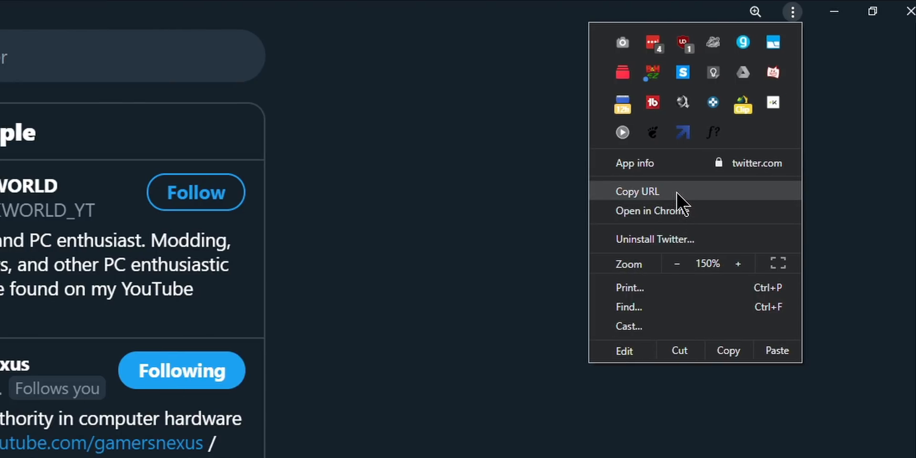
left_click(637, 191)
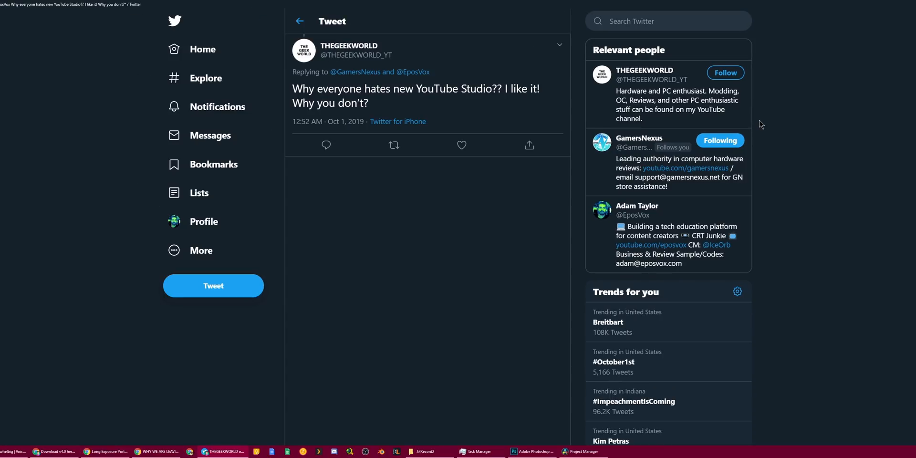
mouse_move(837, 94)
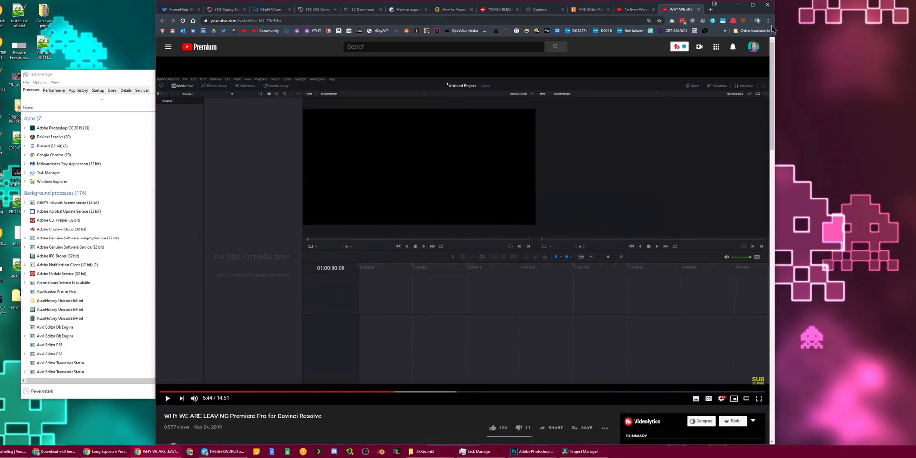
- Create a YouTube shortcut set to open as its own window via More tools > Create shortcut
left_click(766, 21)
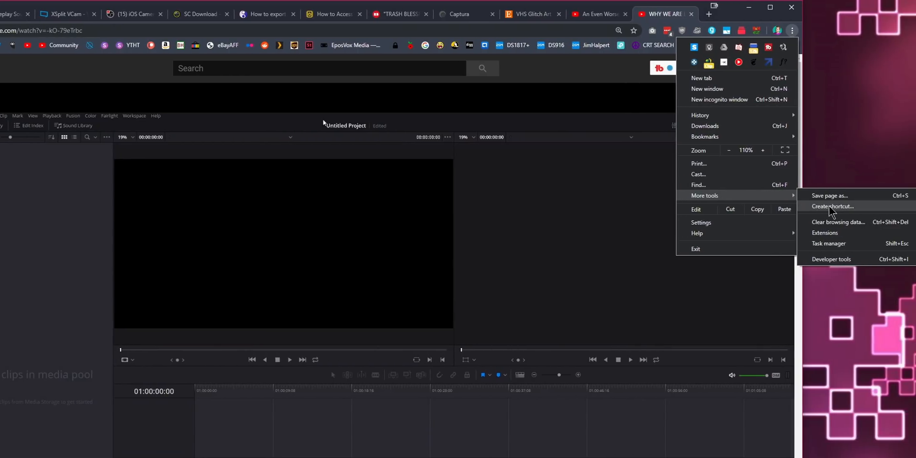
left_click(832, 206)
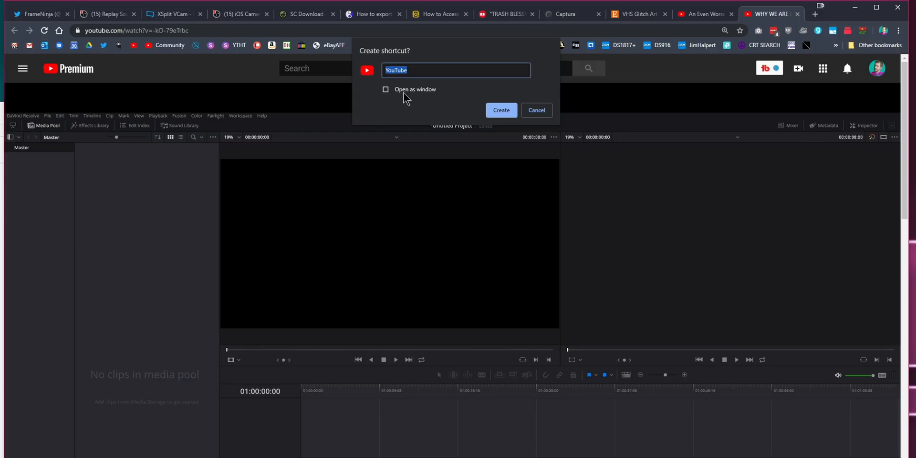
left_click(386, 89)
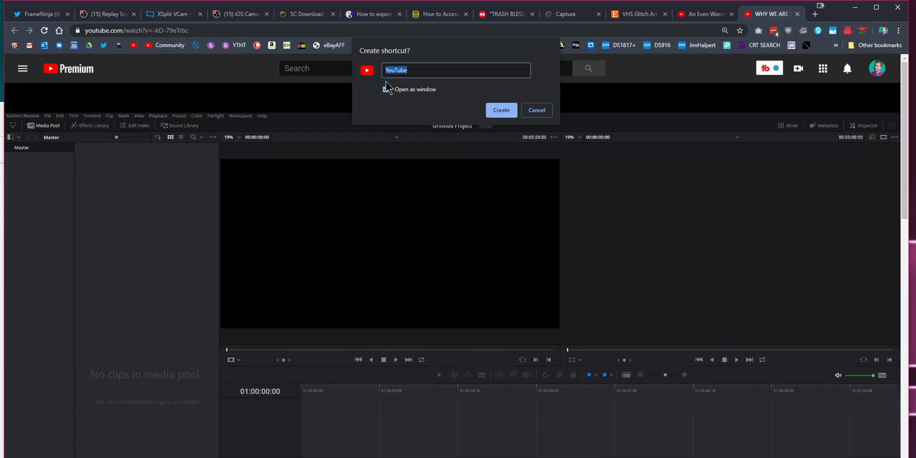
left_click(385, 89)
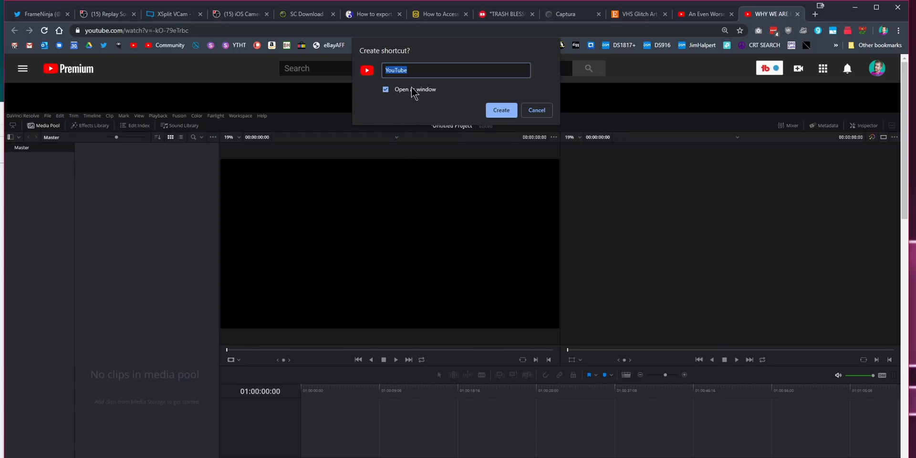
left_click(535, 110)
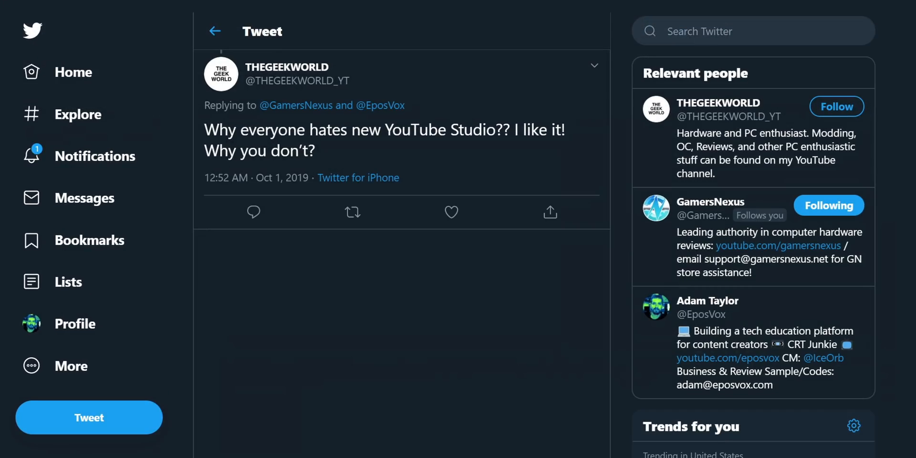
left_click(94, 156)
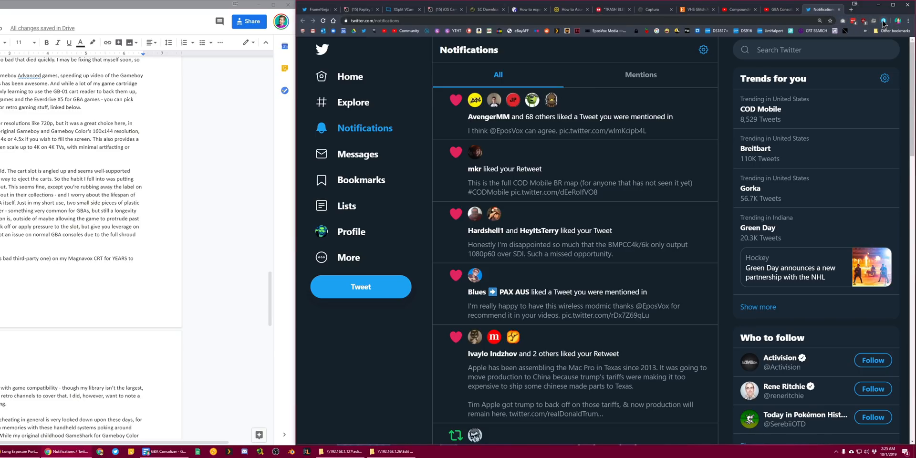
- Drag the omnibox divider left so all extension icons show beside the address bar
left_click(883, 22)
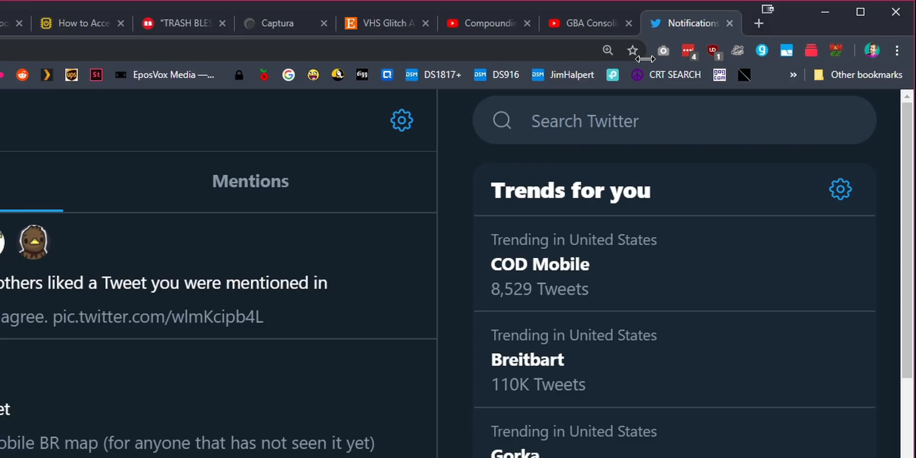
mouse_move(751, 96)
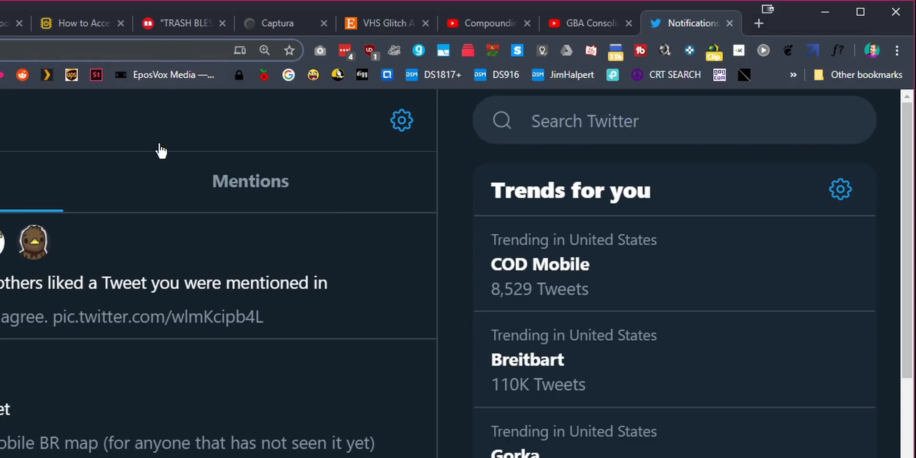
mouse_move(260, 143)
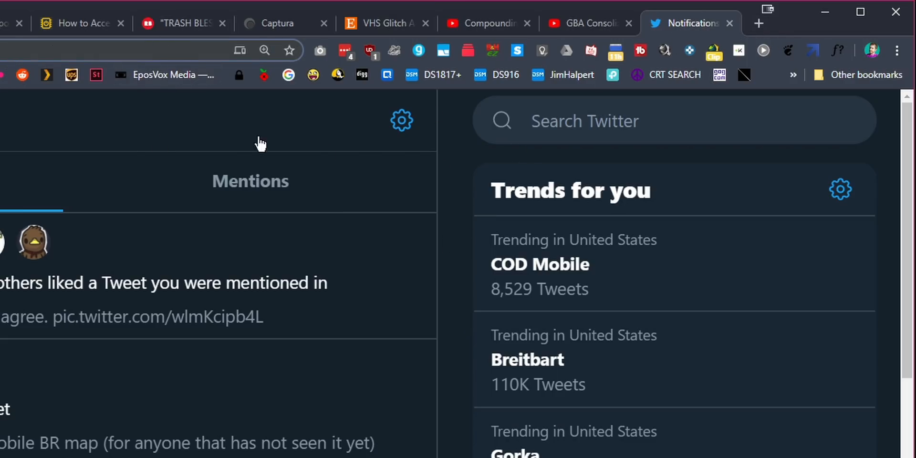